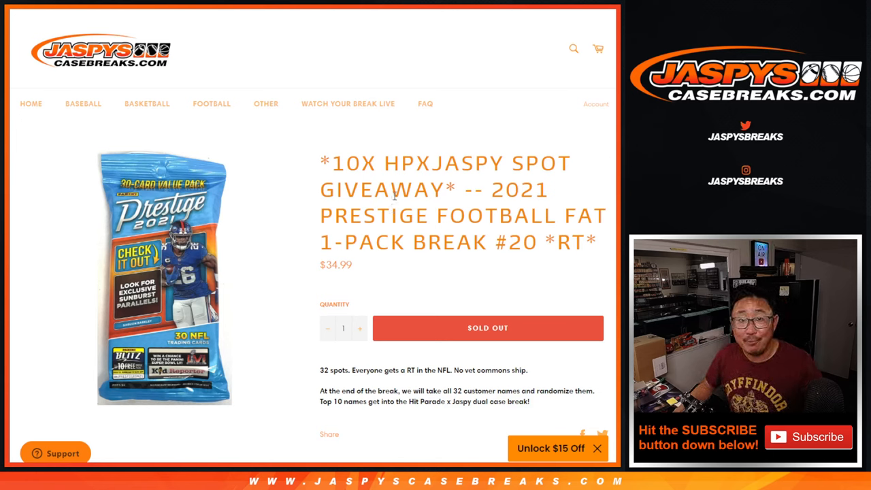
Step: Leave the sold-out Prestige Football break #20 listing for the RANDOM.ORG tab
drag(491, 189, 596, 243)
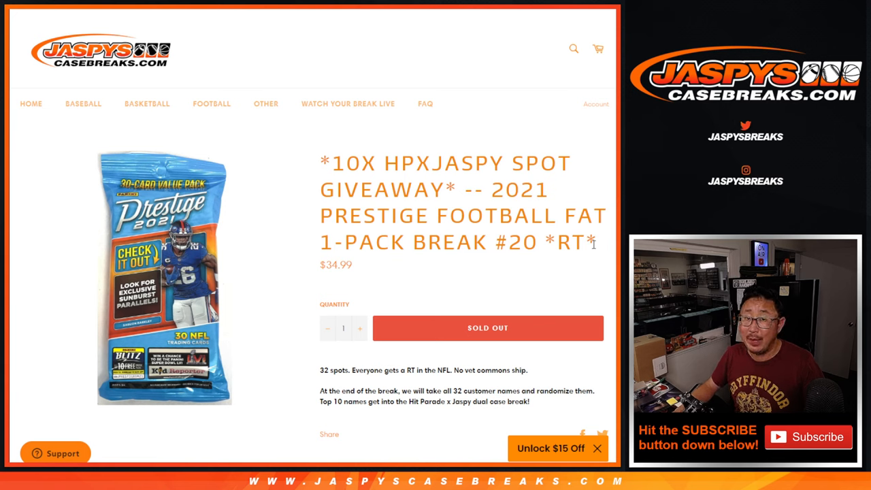
double_click(392, 164)
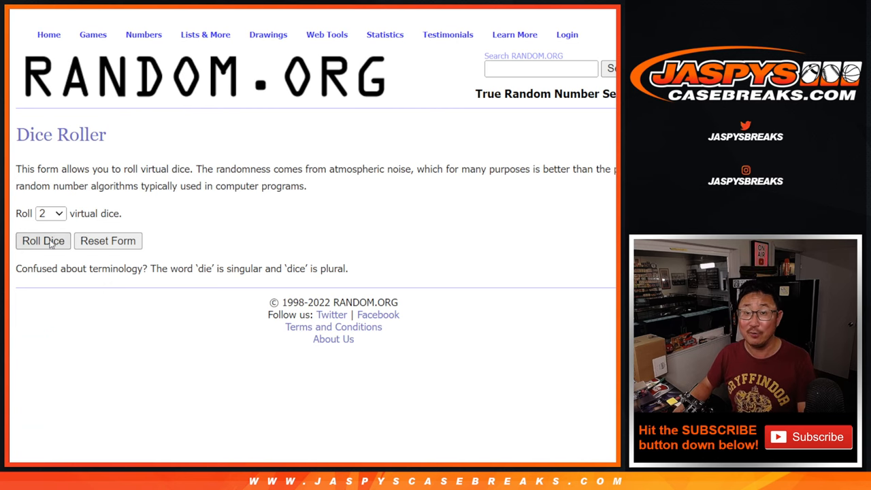
Step: Randomize the 32-name break list and reshuffle it repeatedly with Again!
click(44, 241)
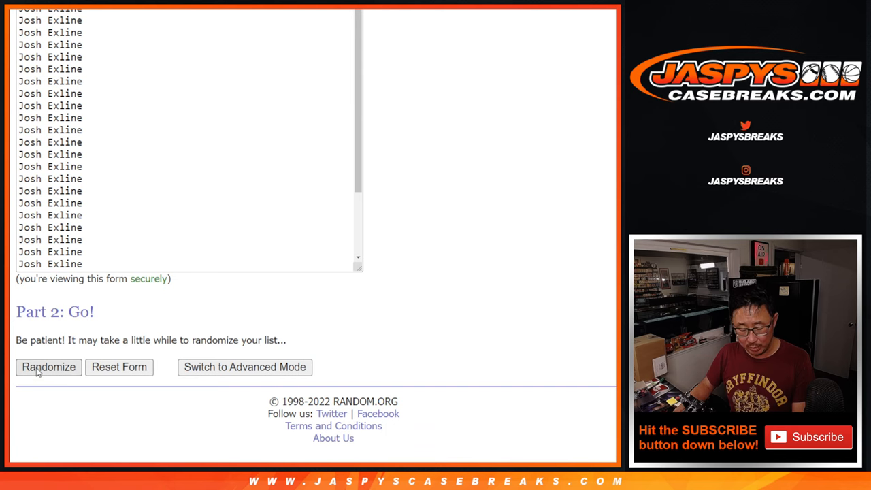
click(49, 368)
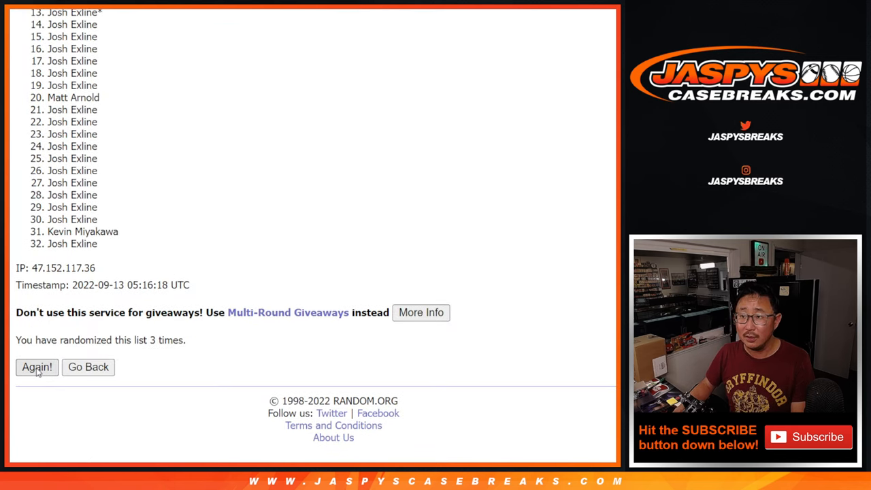
click(37, 368)
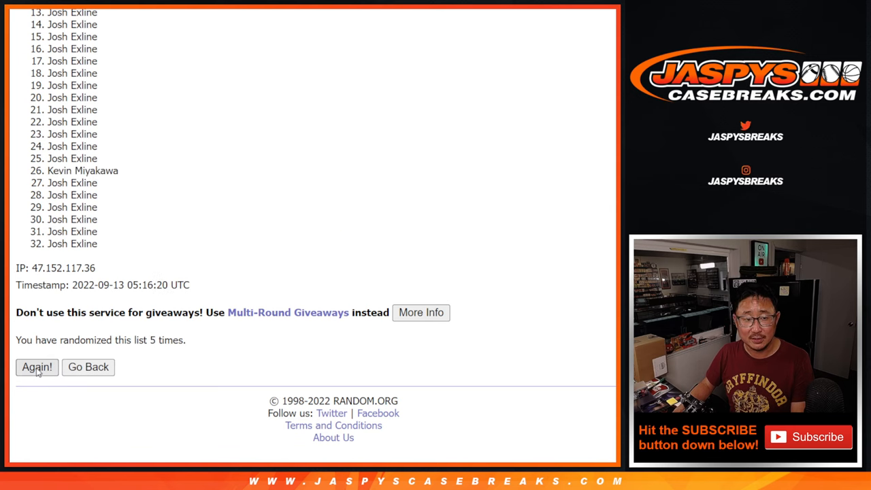
click(37, 367)
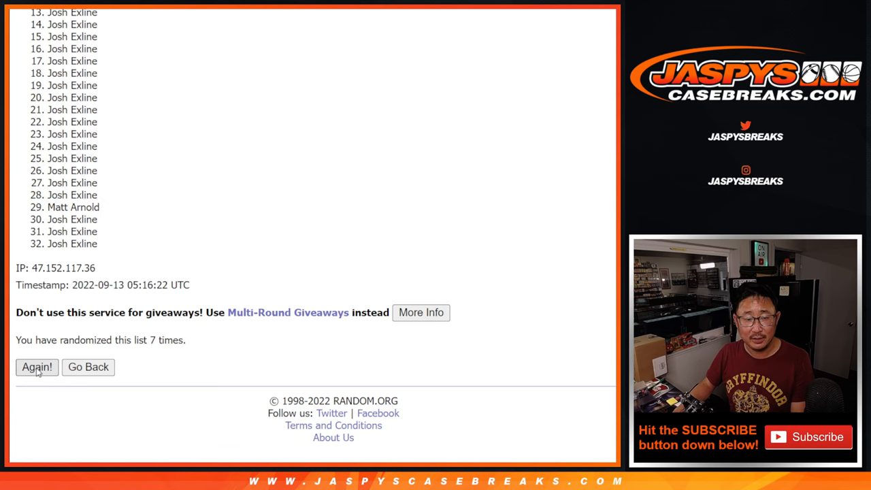
click(37, 367)
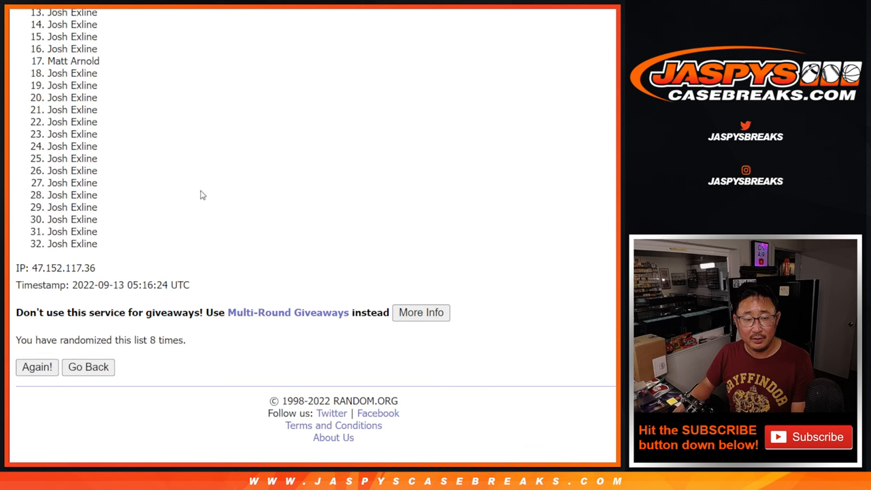
click(37, 367)
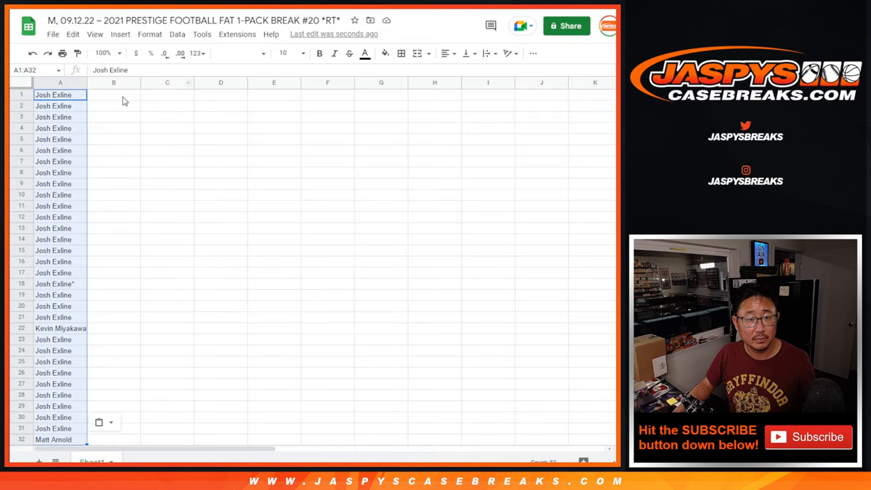
Step: Set the sheet font to Comfortaa and fit the whole name-and-team list in view
click(240, 53)
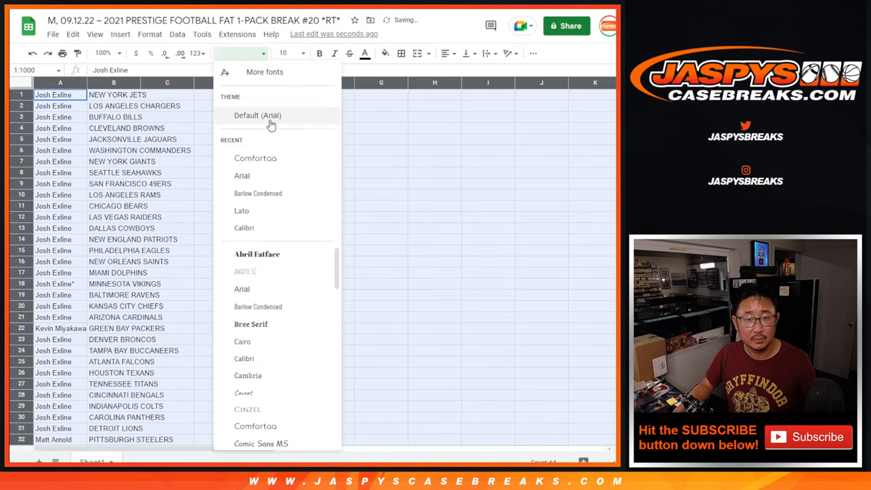
click(256, 158)
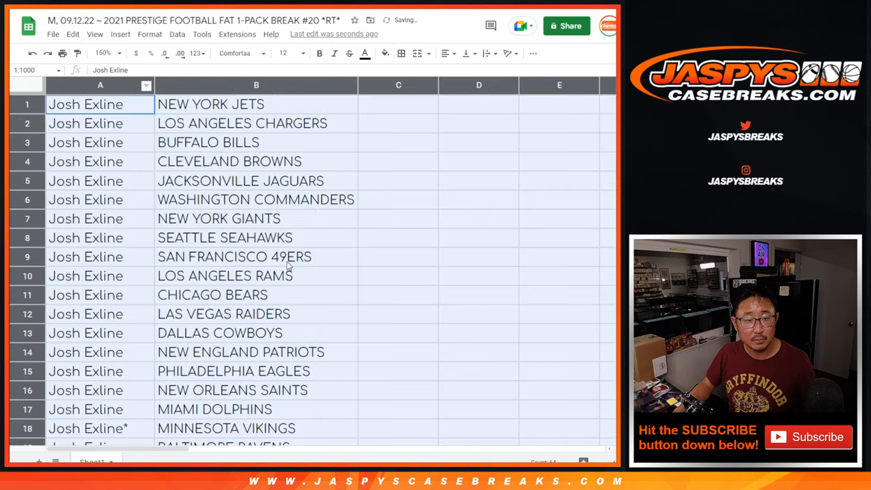
scroll(down, 3)
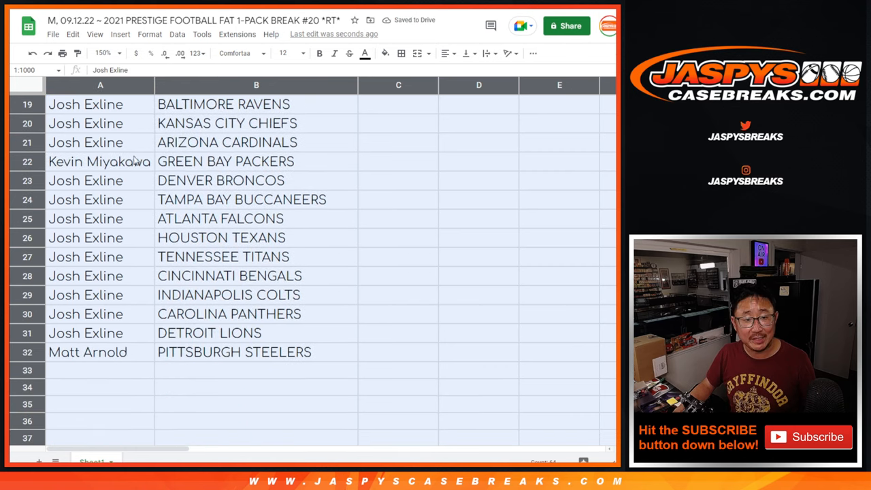
click(101, 161)
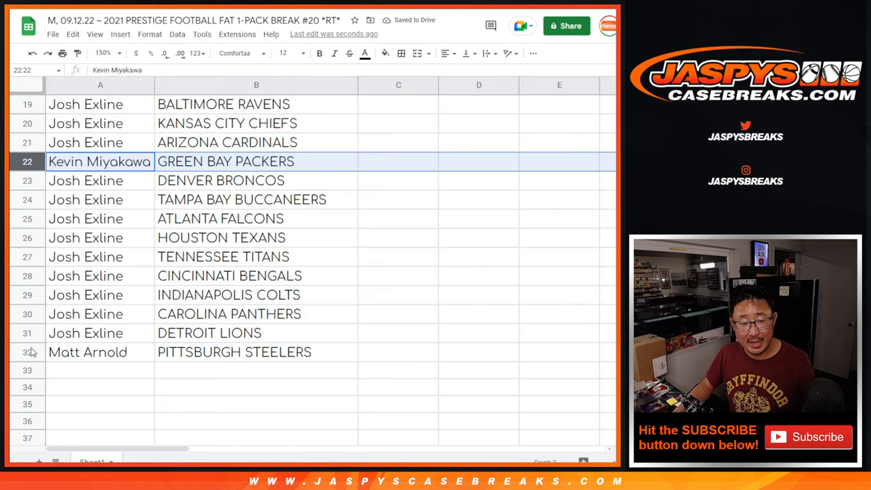
scroll(up, 3)
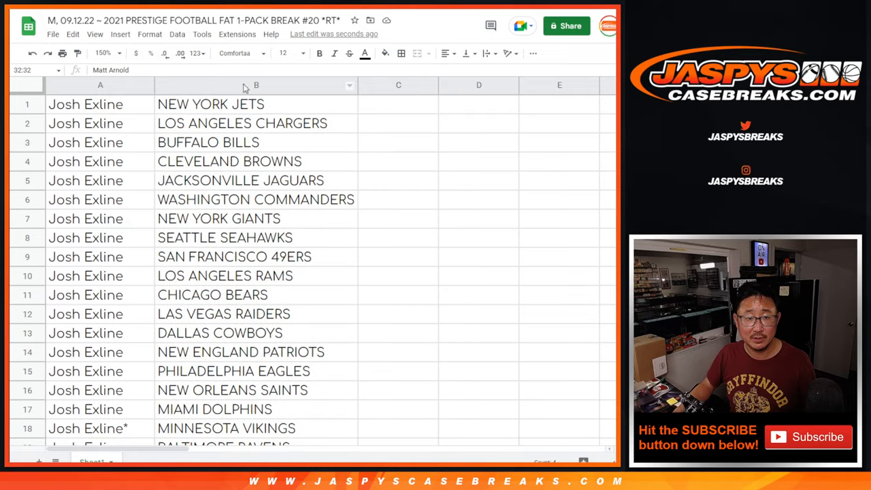
click(103, 53)
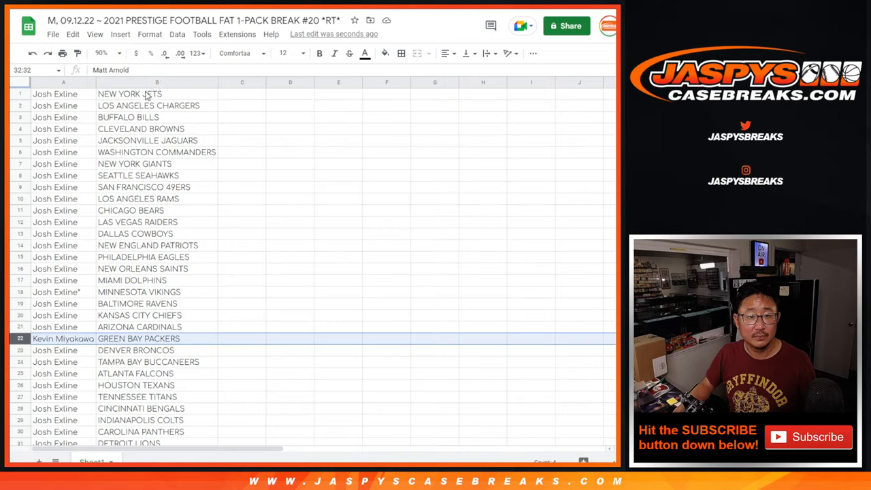
Step: Sort the sheet A to Z by the team column and bring up the print settings
right_click(157, 83)
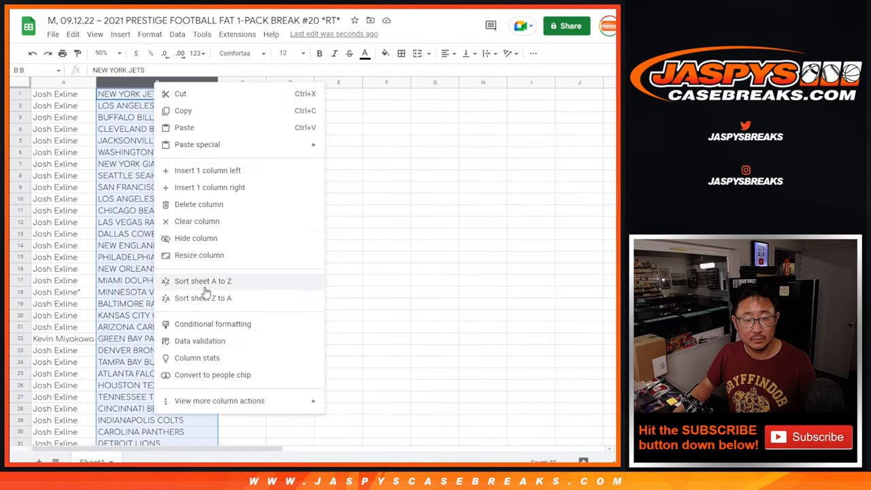
click(203, 281)
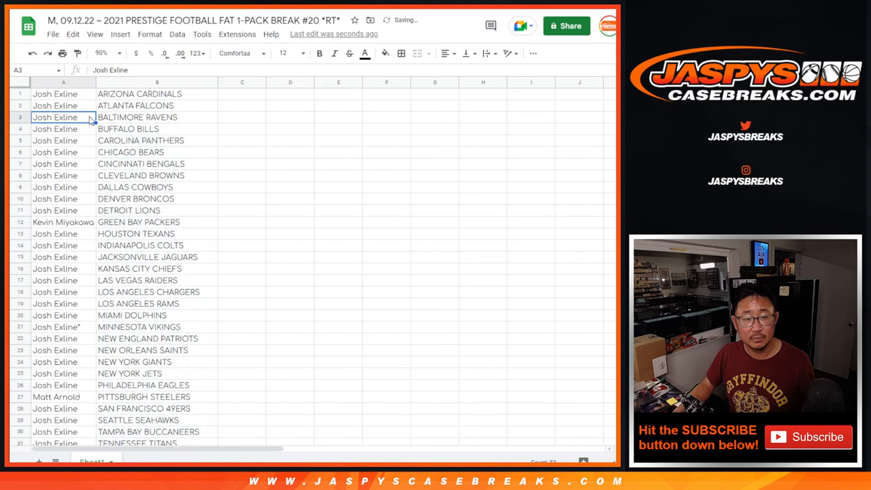
click(400, 54)
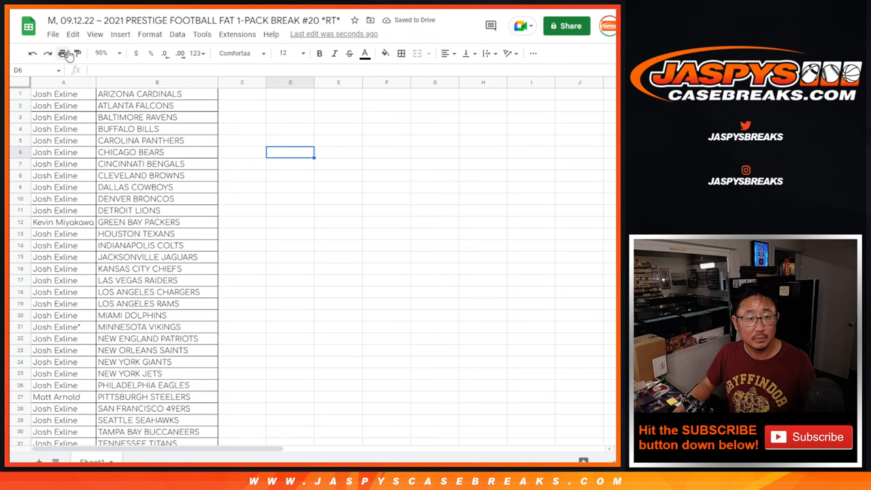
click(65, 53)
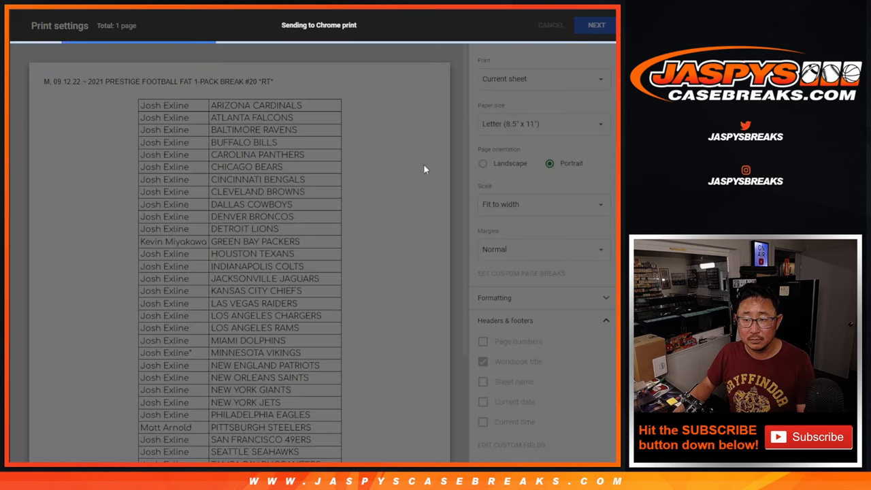
Step: Cancel the print settings to return to the team-sorted name list
click(550, 24)
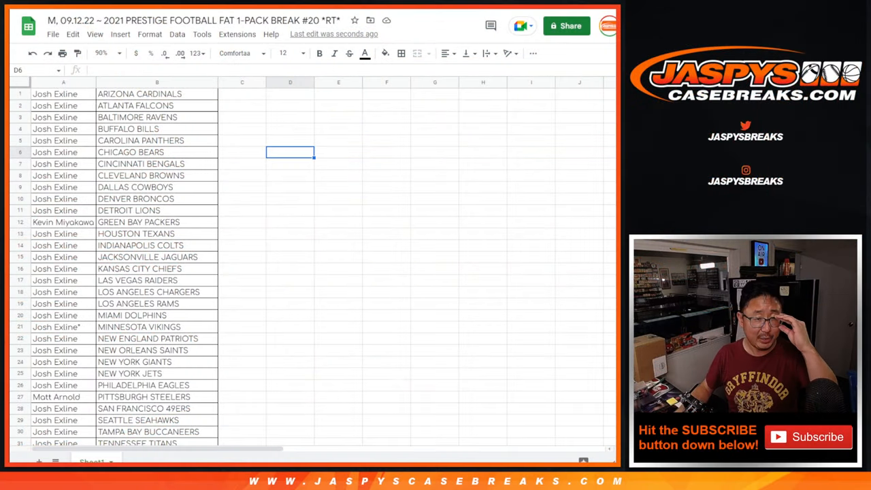
click(63, 94)
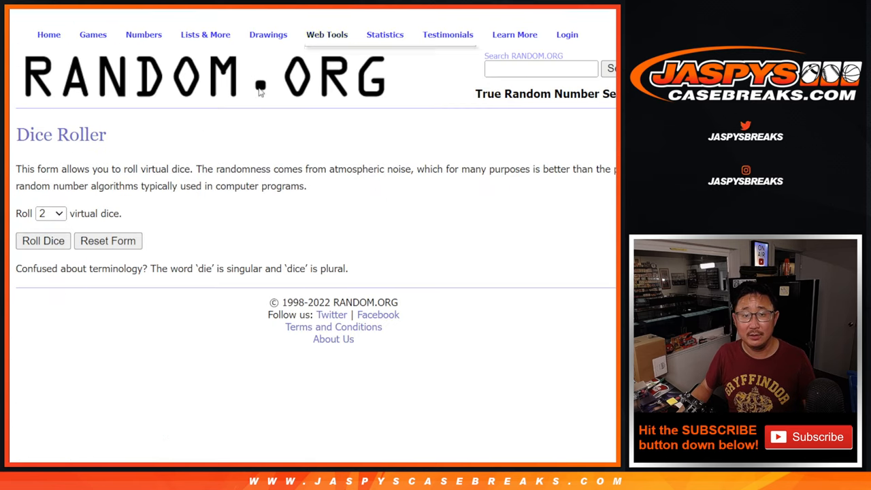
click(43, 240)
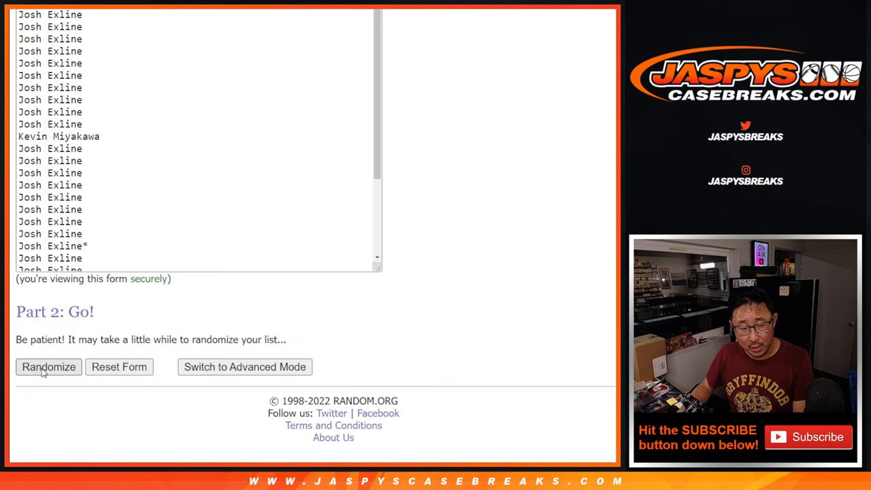
click(49, 367)
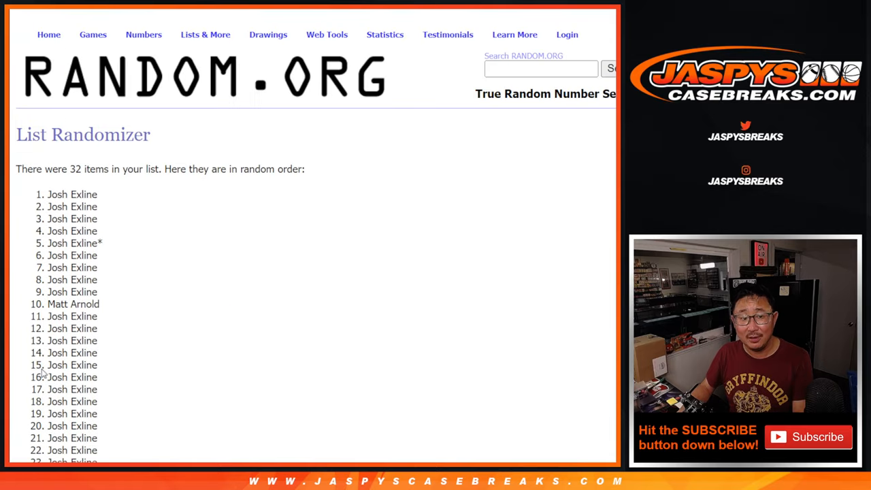
scroll(down, 3)
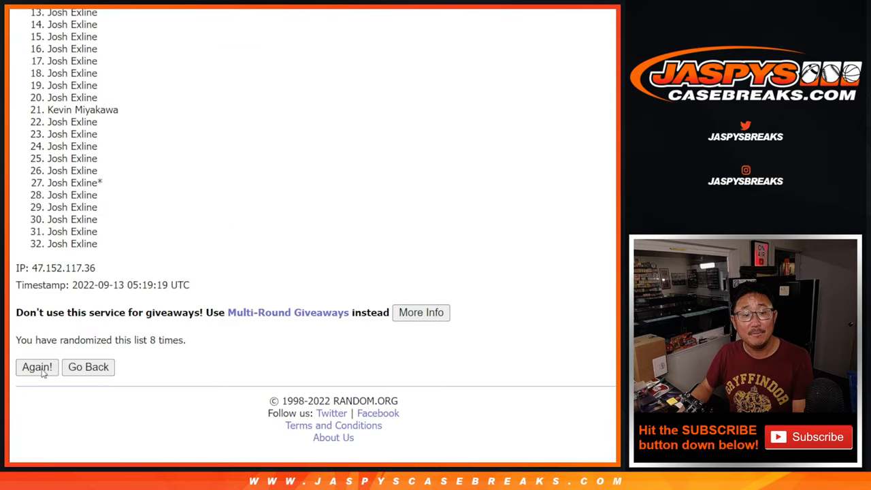
click(36, 368)
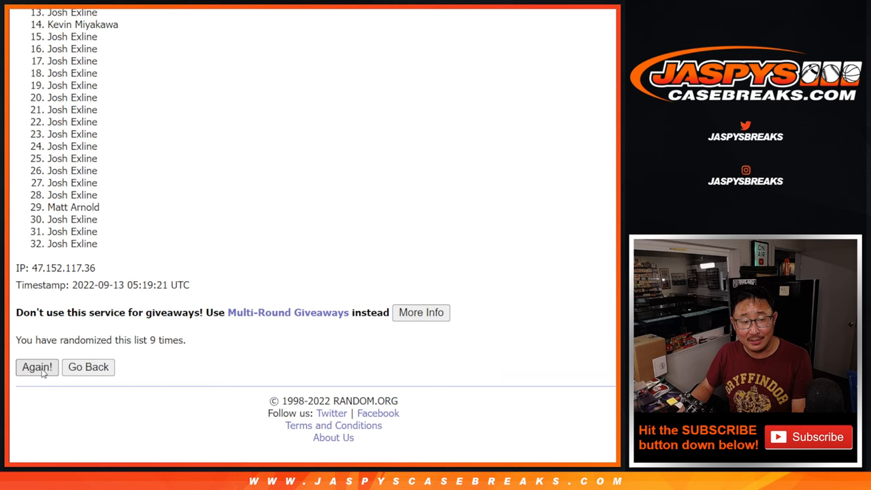
click(37, 368)
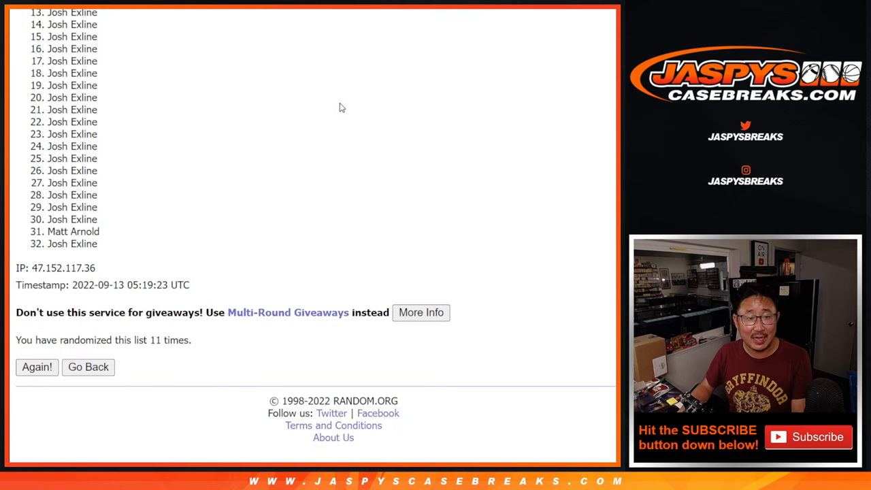
double_click(72, 232)
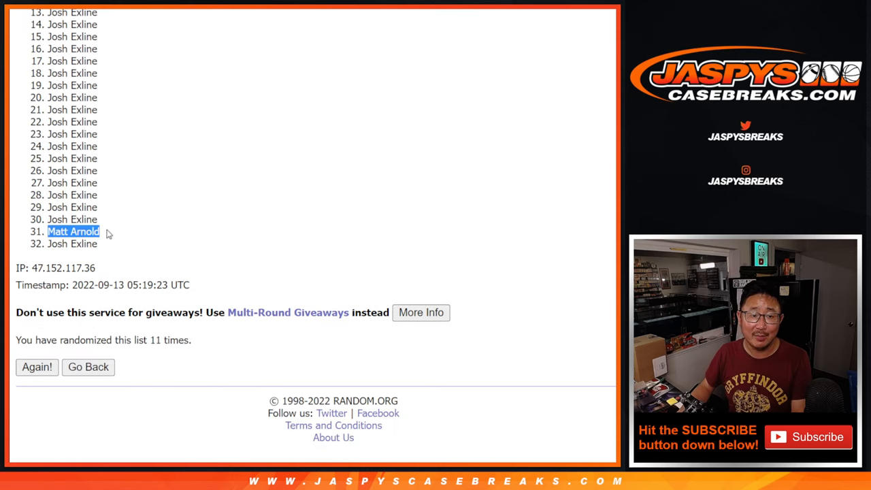
mouse_move(487, 212)
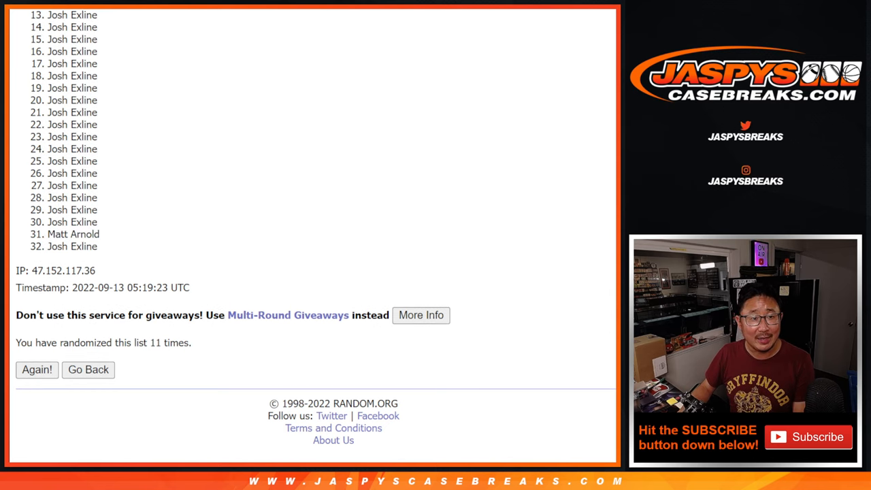
scroll(up, 3)
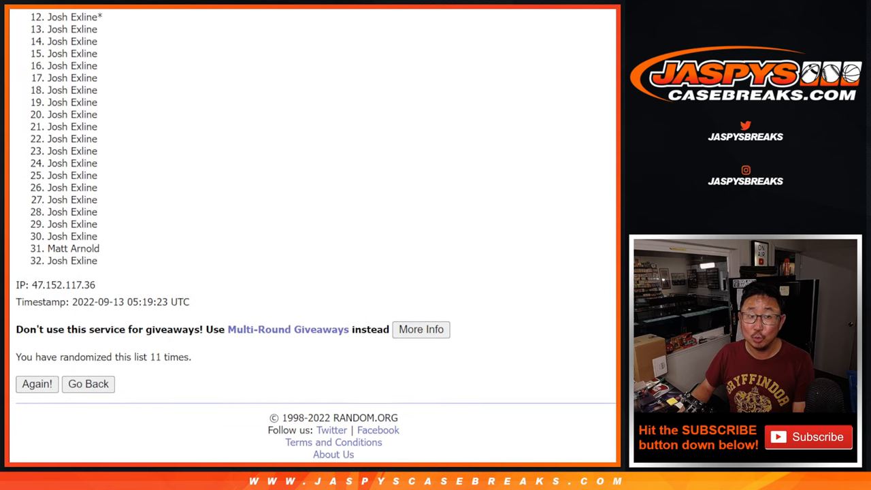
scroll(up, 3)
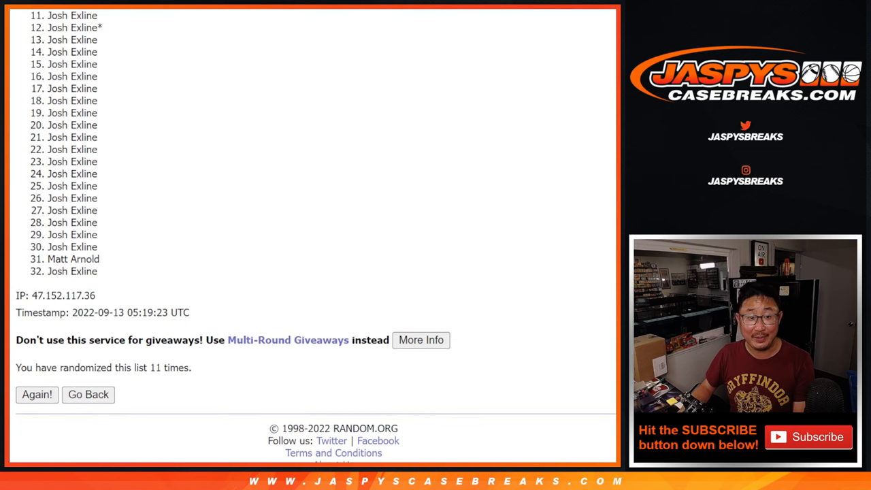
mouse_move(502, 117)
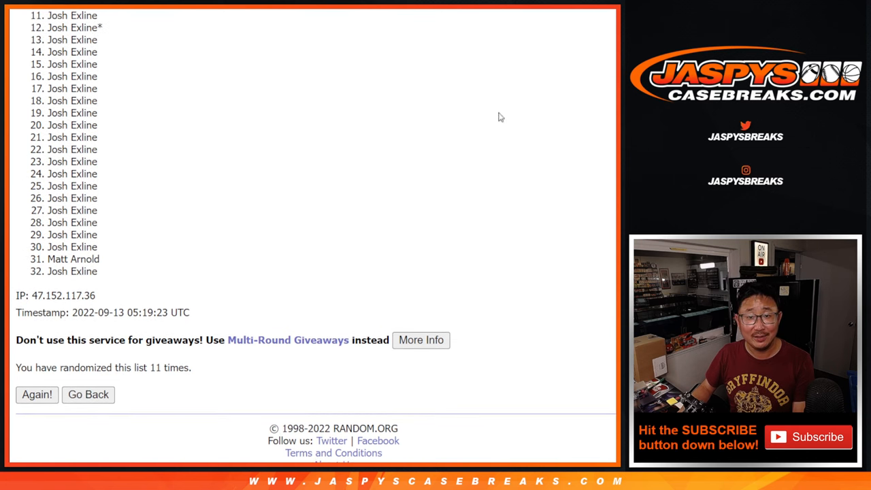
double_click(169, 367)
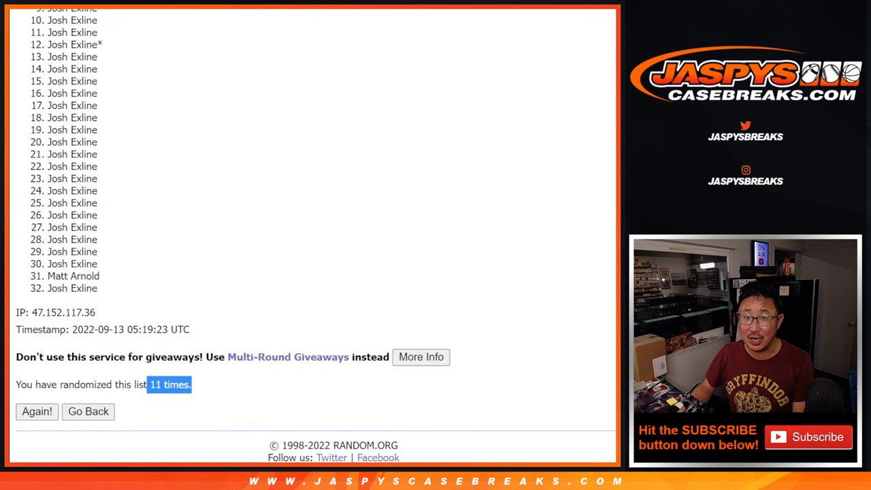
scroll(up, 3)
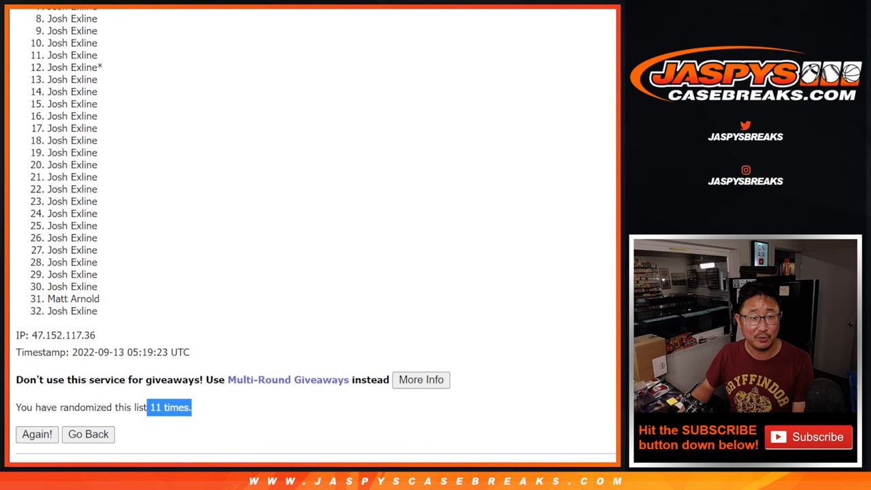
scroll(up, 3)
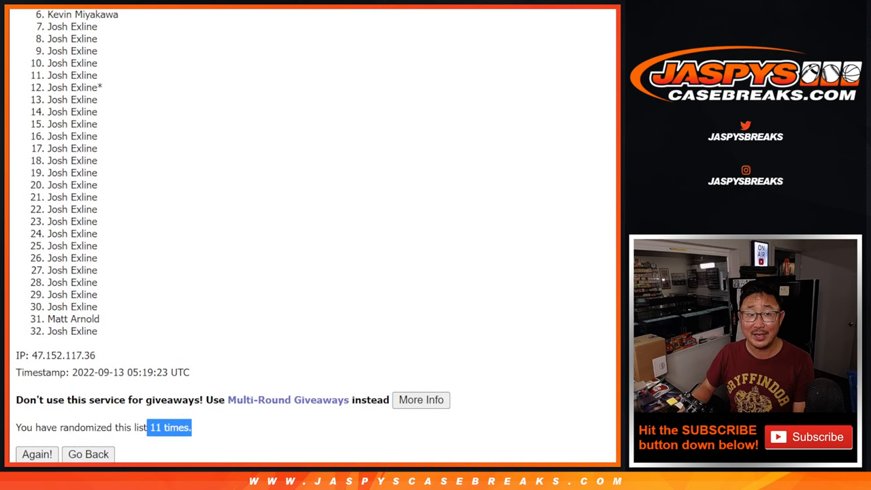
scroll(up, 3)
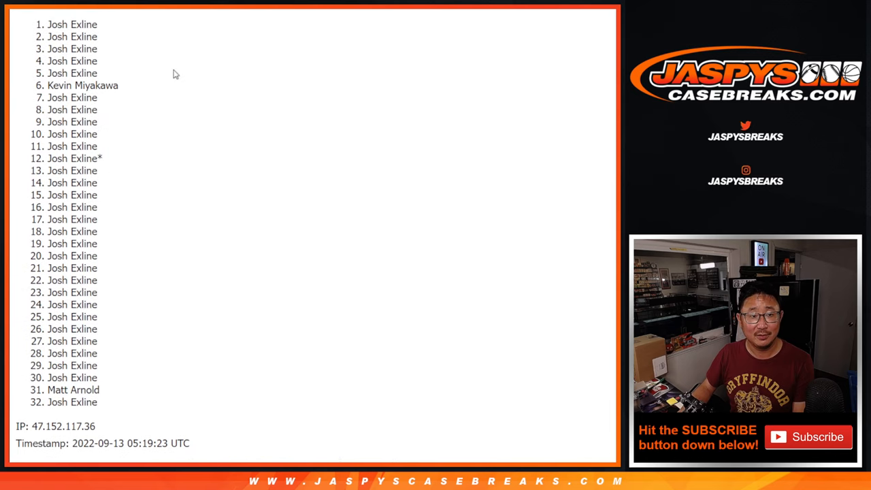
drag(48, 24, 101, 135)
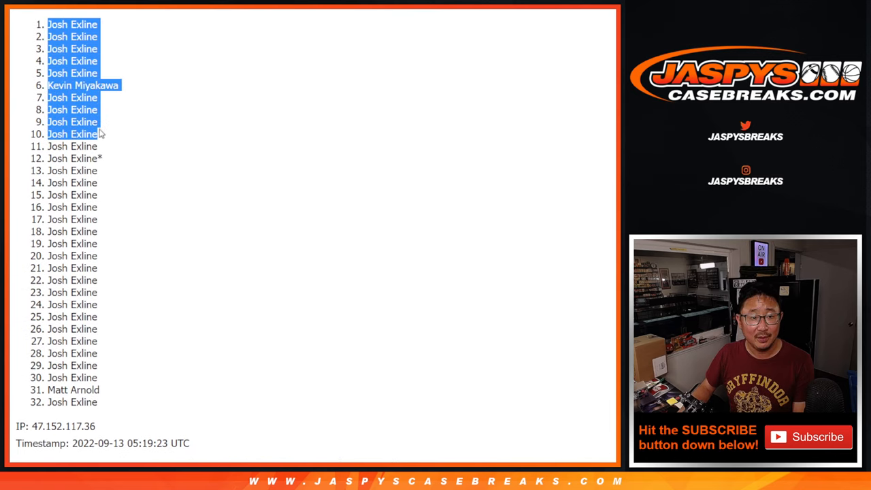
scroll(down, 3)
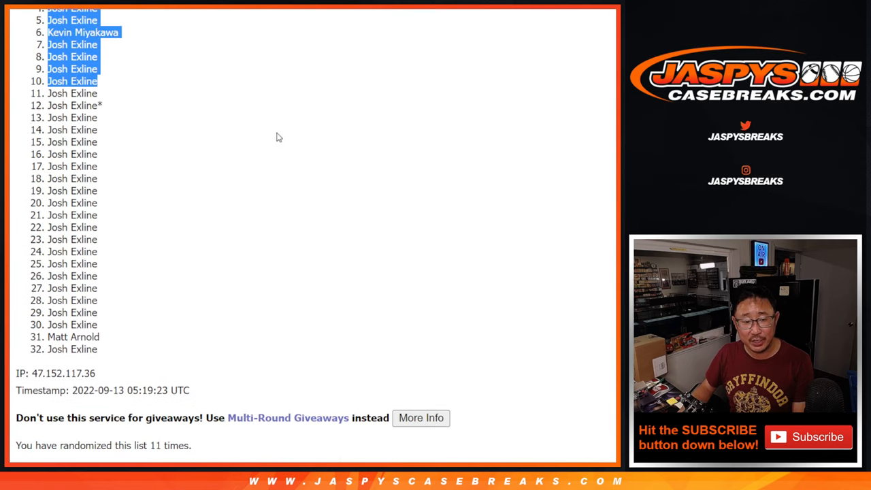
scroll(up, 3)
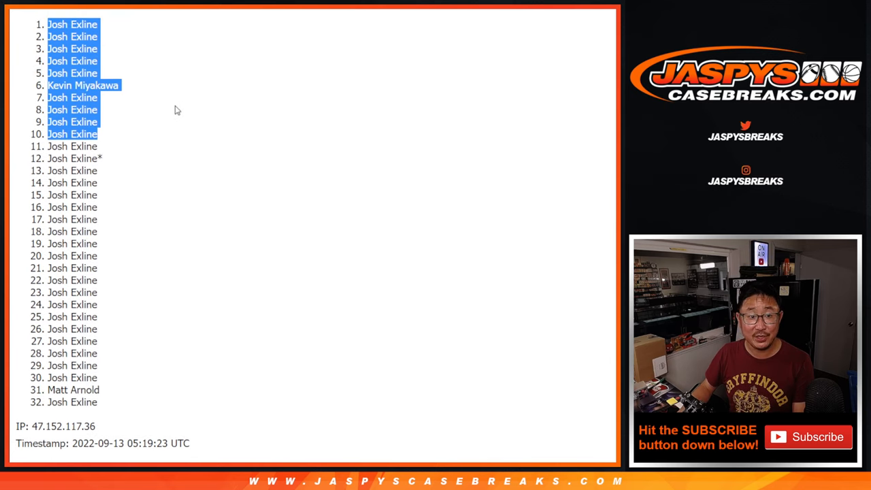
mouse_move(286, 150)
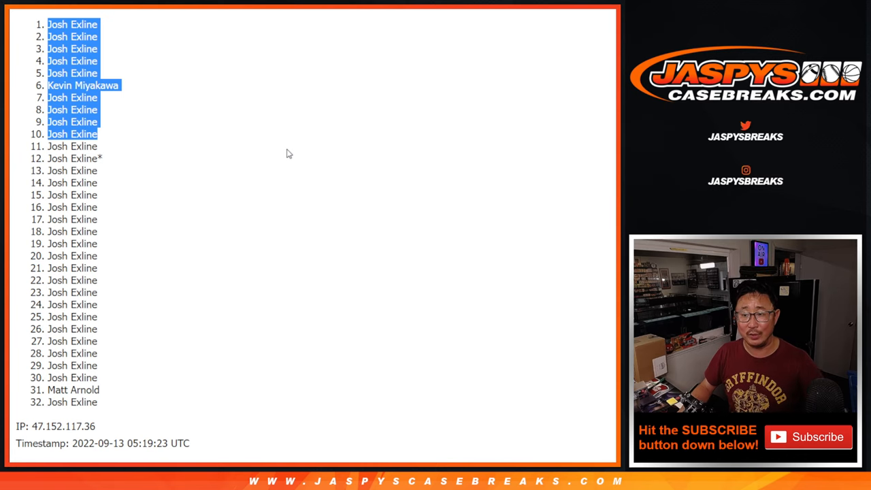
mouse_move(297, 163)
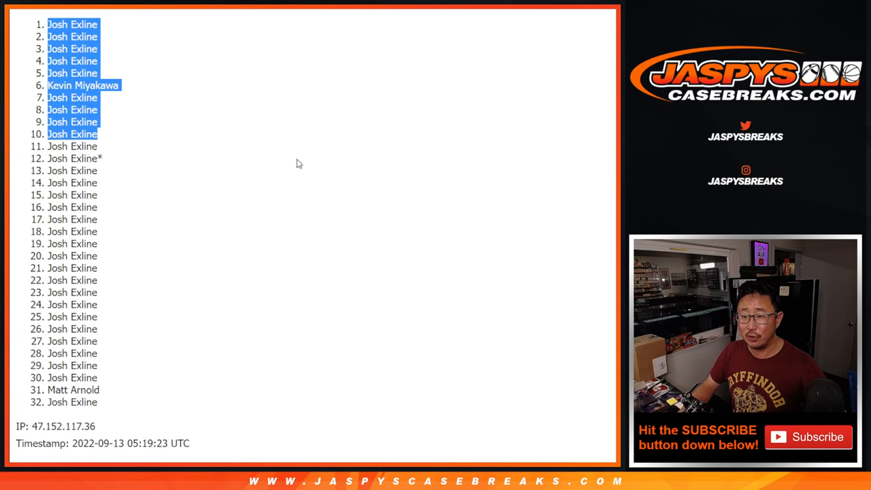
mouse_move(302, 164)
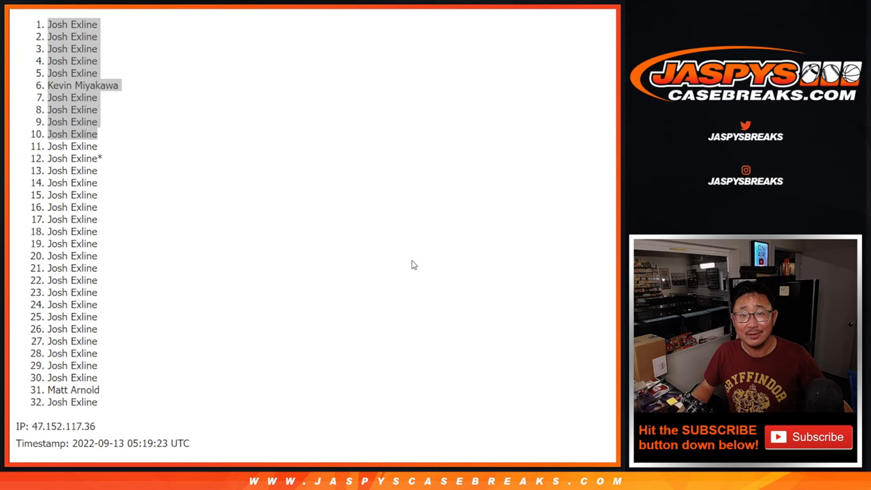
double_click(73, 390)
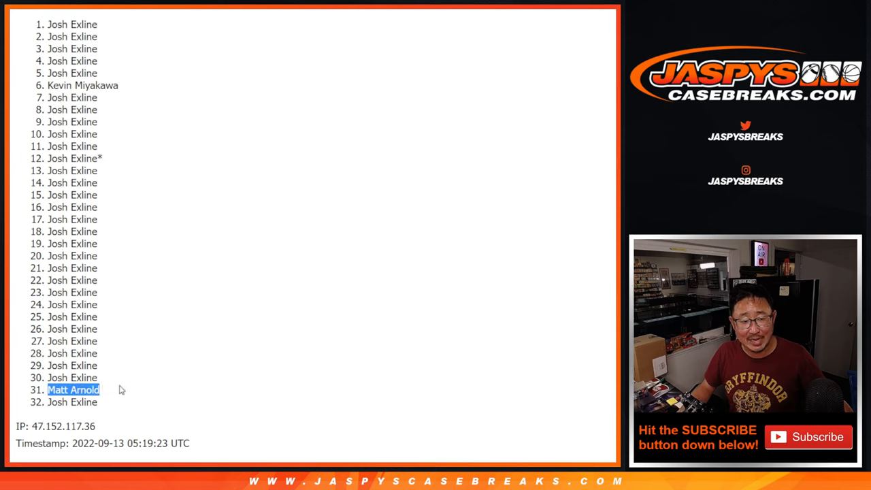
mouse_move(161, 373)
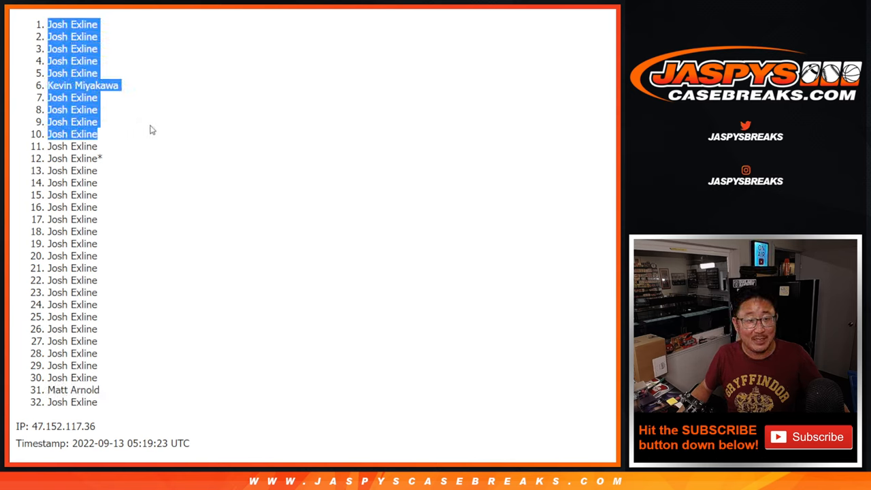
click(150, 130)
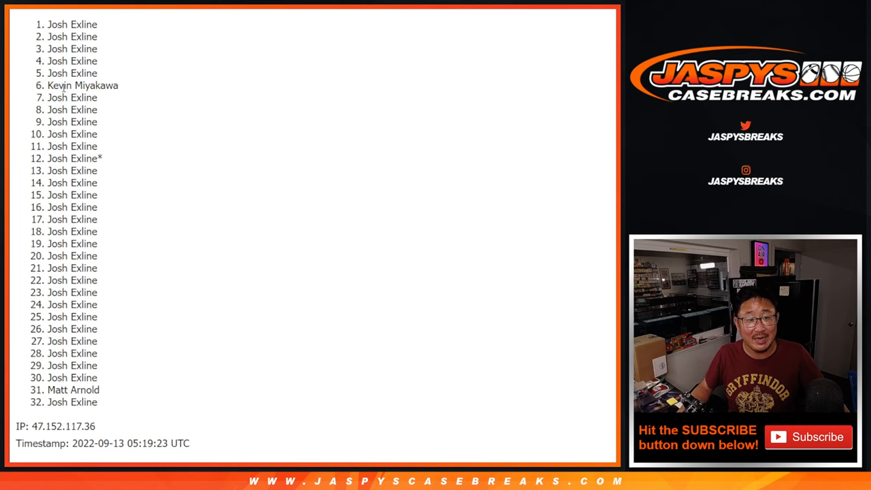
mouse_move(337, 240)
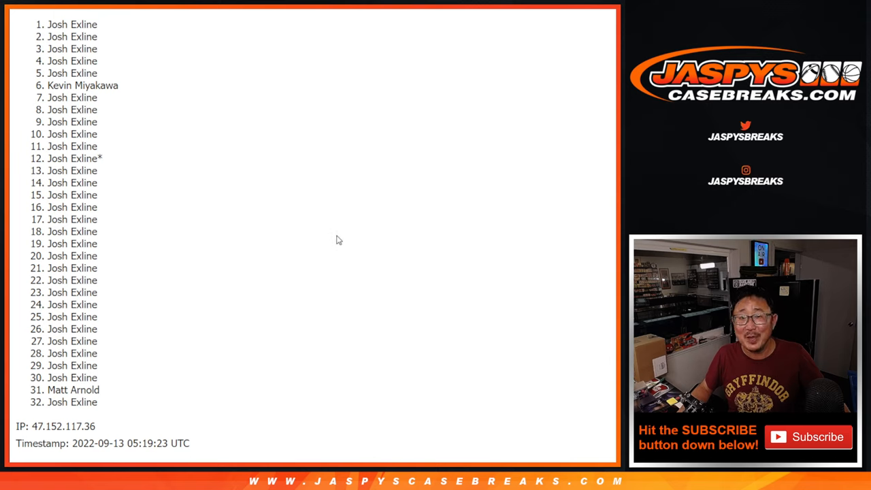
mouse_move(343, 234)
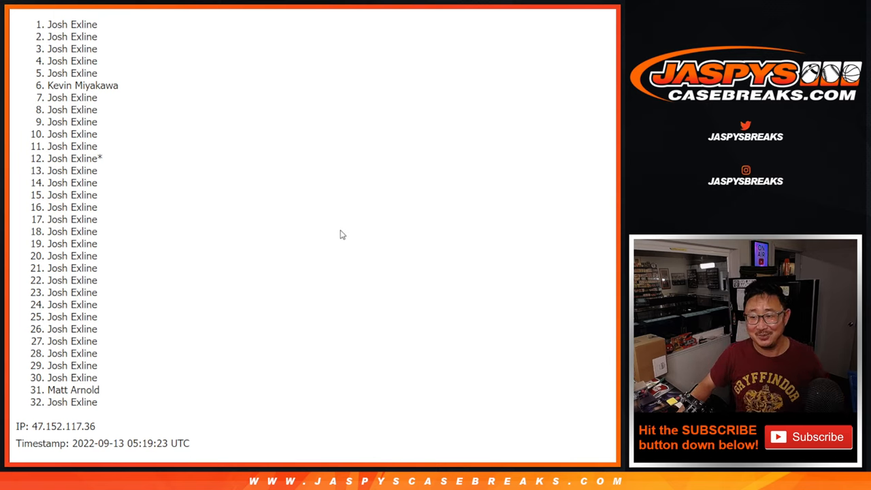
mouse_move(169, 377)
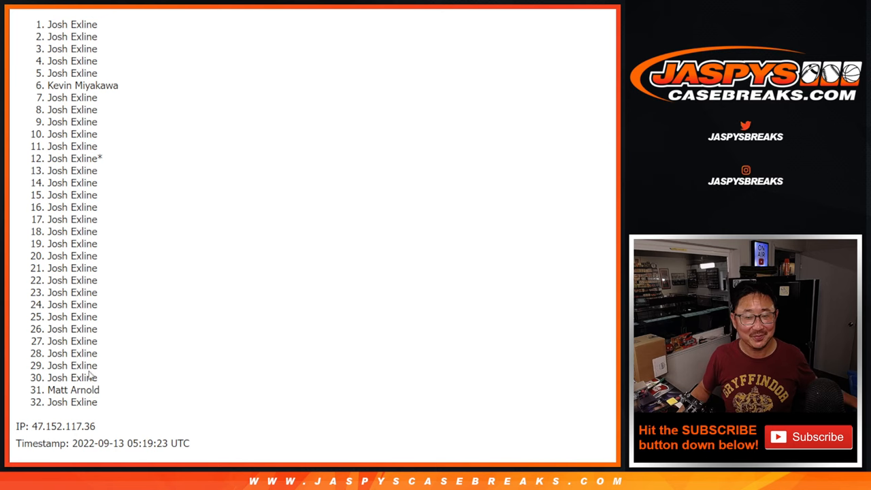
mouse_move(190, 334)
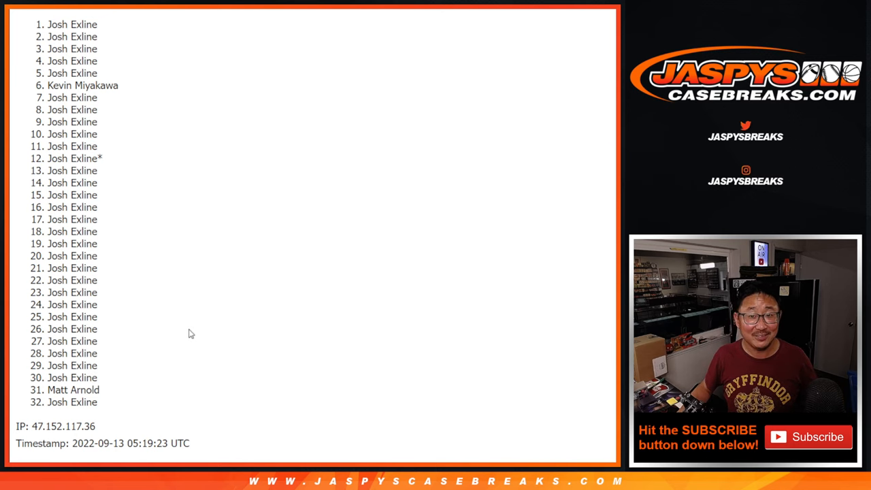
Step: Select the top nine randomized names in the RANDOM.ORG results for copying into column A
scroll(up, 3)
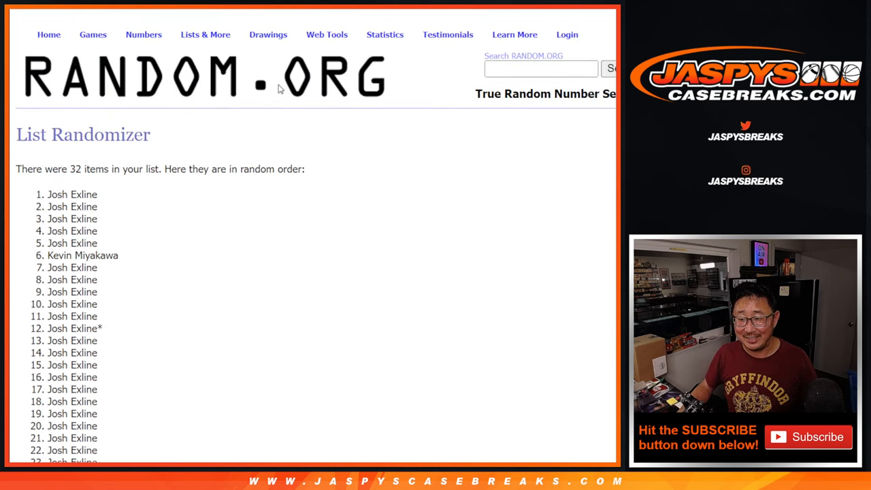
scroll(down, 3)
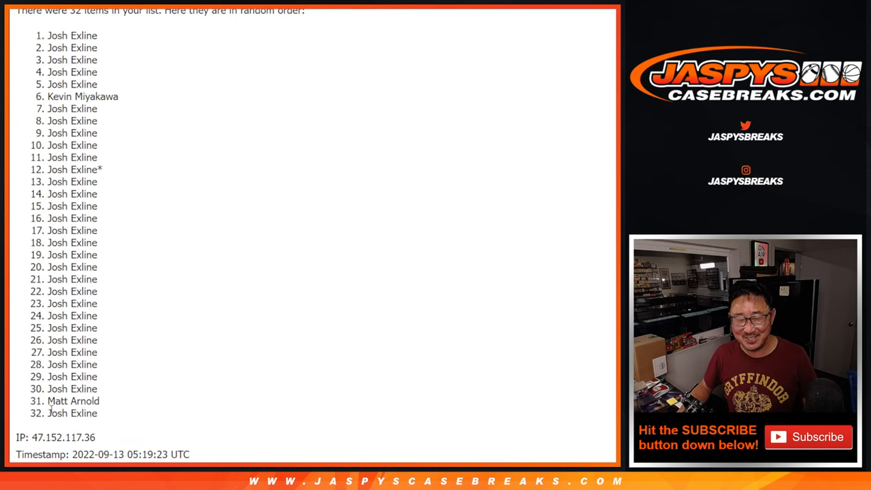
double_click(74, 401)
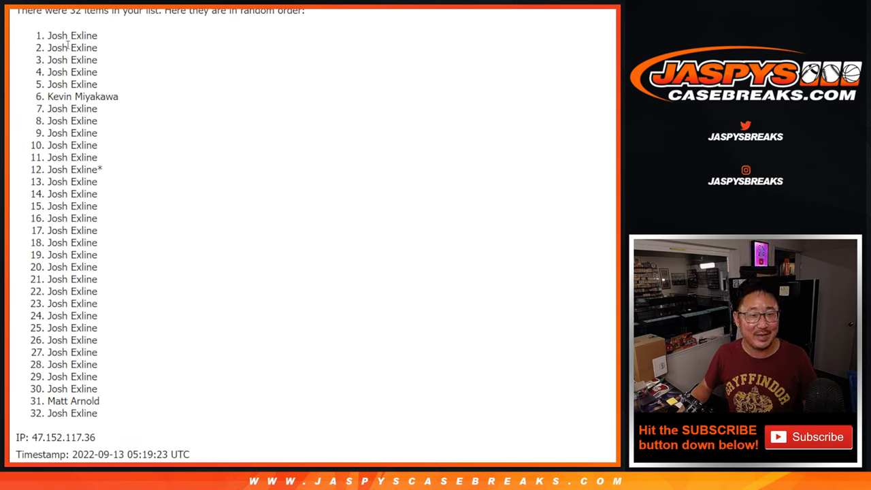
drag(48, 36, 98, 134)
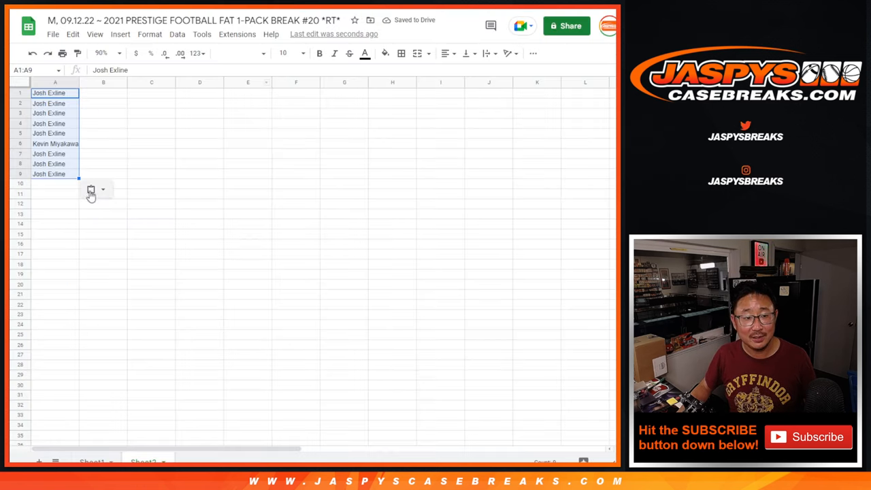
text(Matt Arnold)
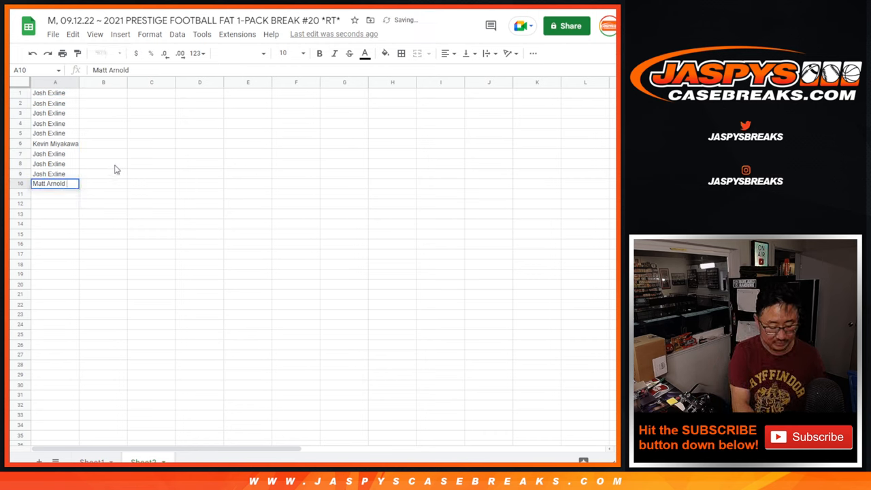
text([from N)
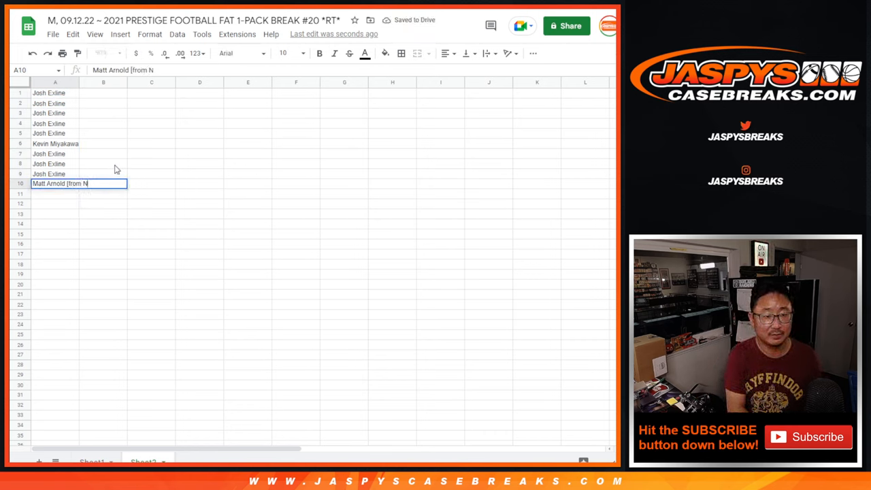
text(Nice Guy Joh)
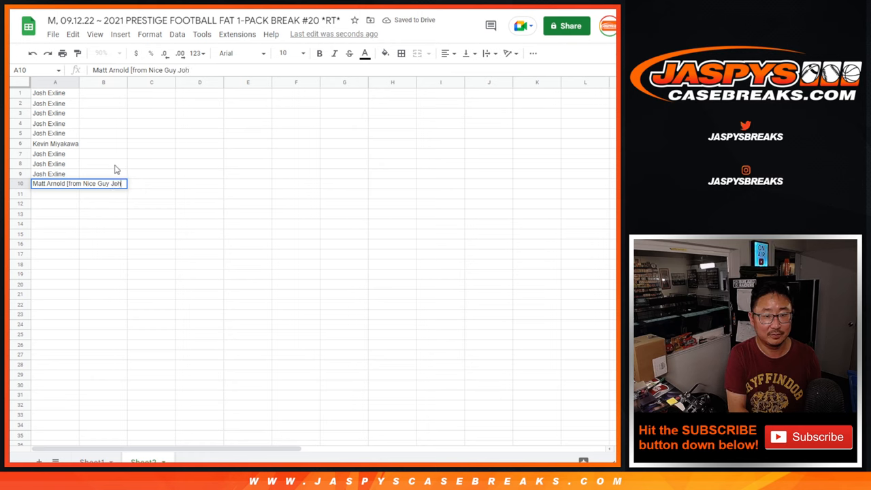
text(sh!])
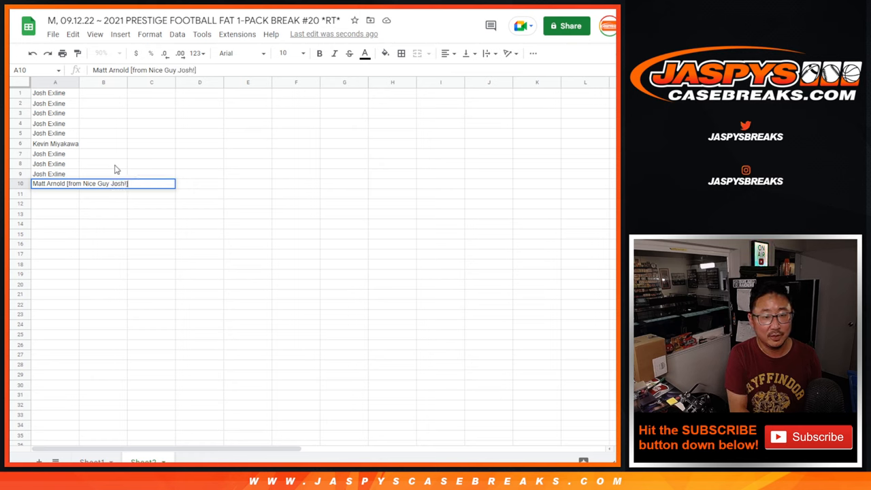
click(54, 82)
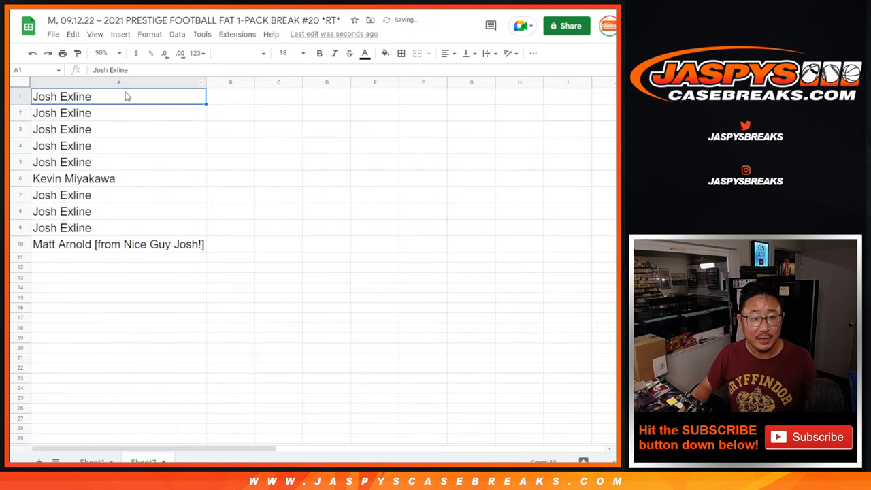
Step: Append the '/prstg20' suffix to a name in column A and move to the next cell
text(/)
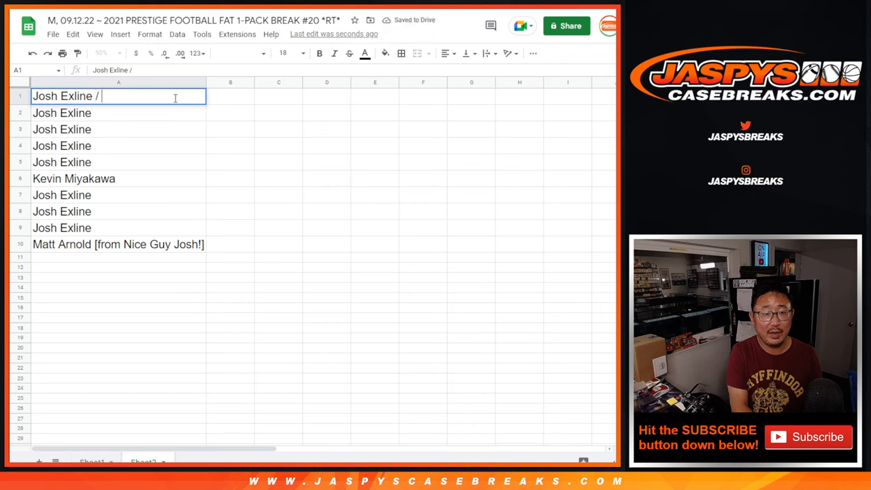
text(pr)
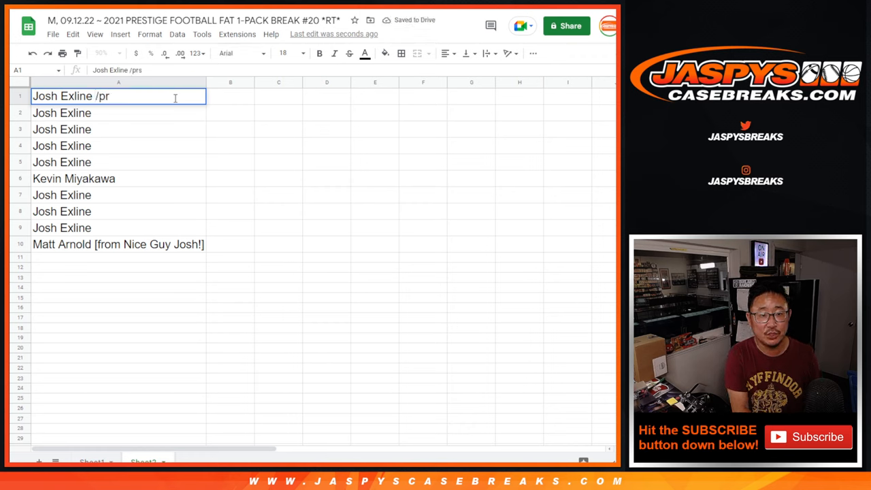
text(stg20)
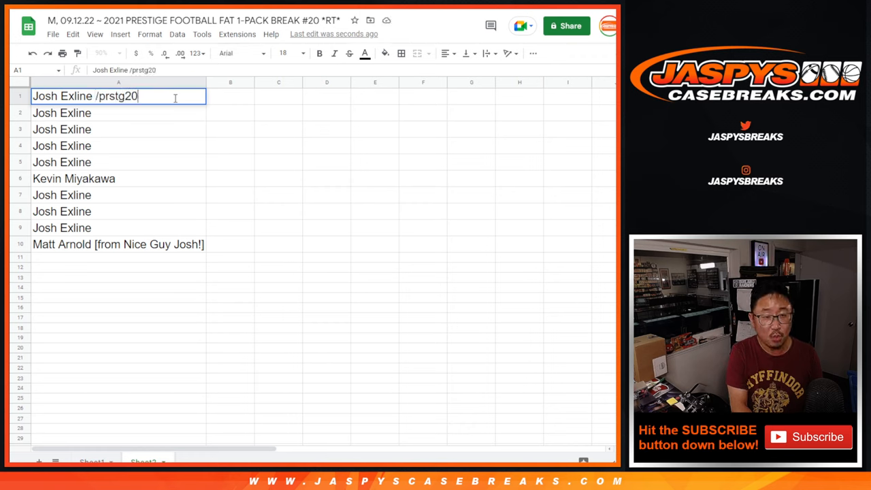
double_click(116, 95)
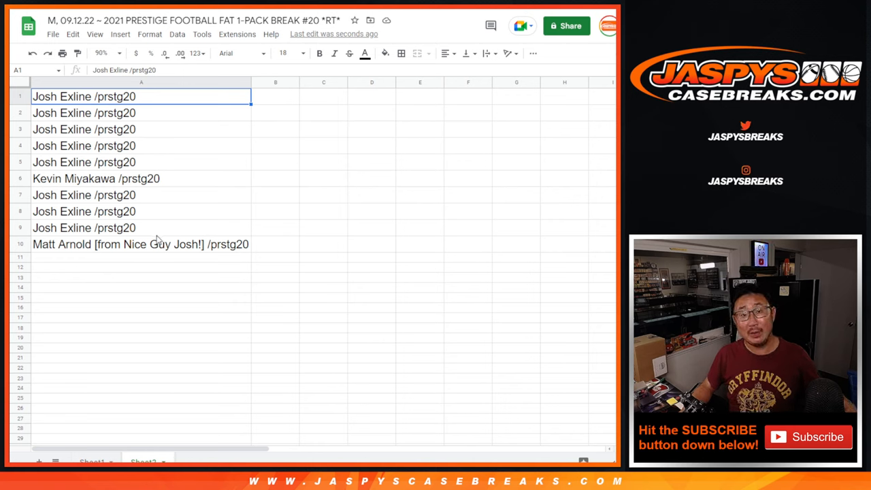
mouse_move(174, 193)
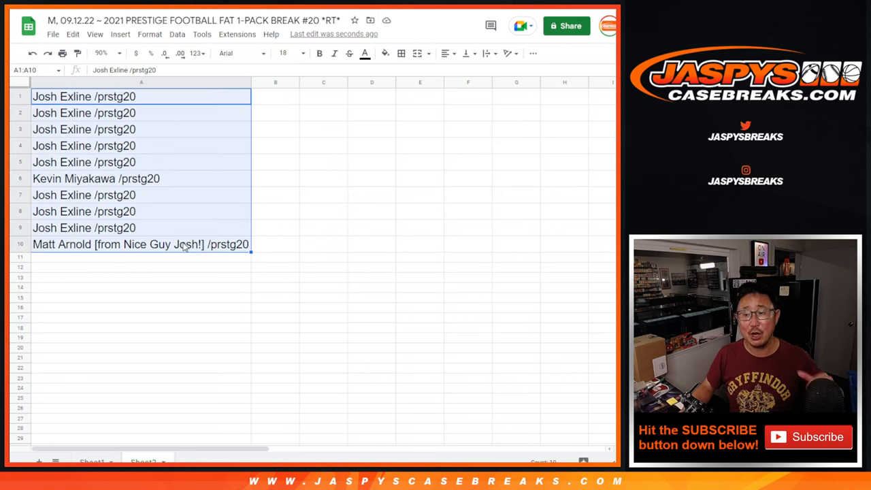
mouse_move(185, 202)
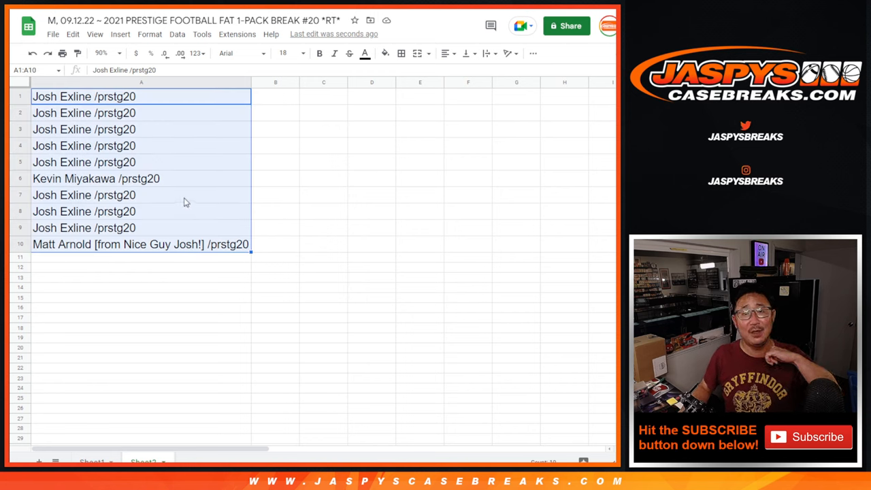